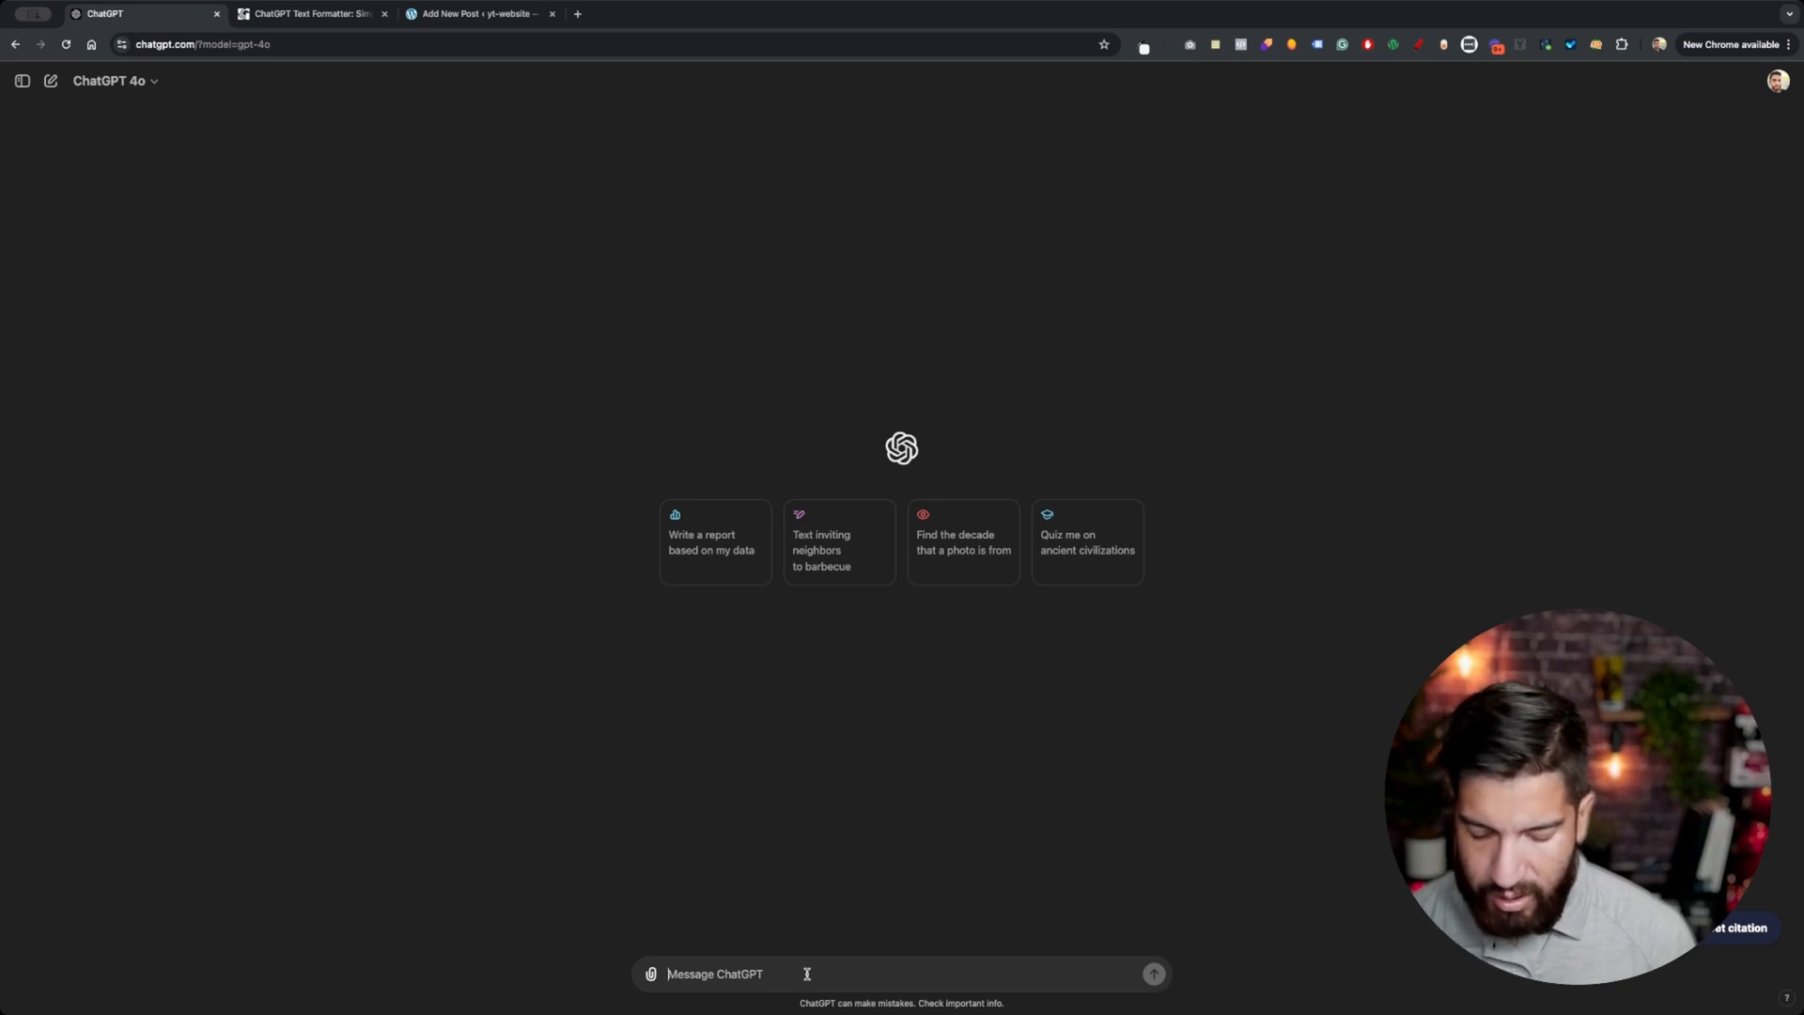
Send ChatGPT the prompt 'Write me a blog about batman'.
type("Write me a blog")
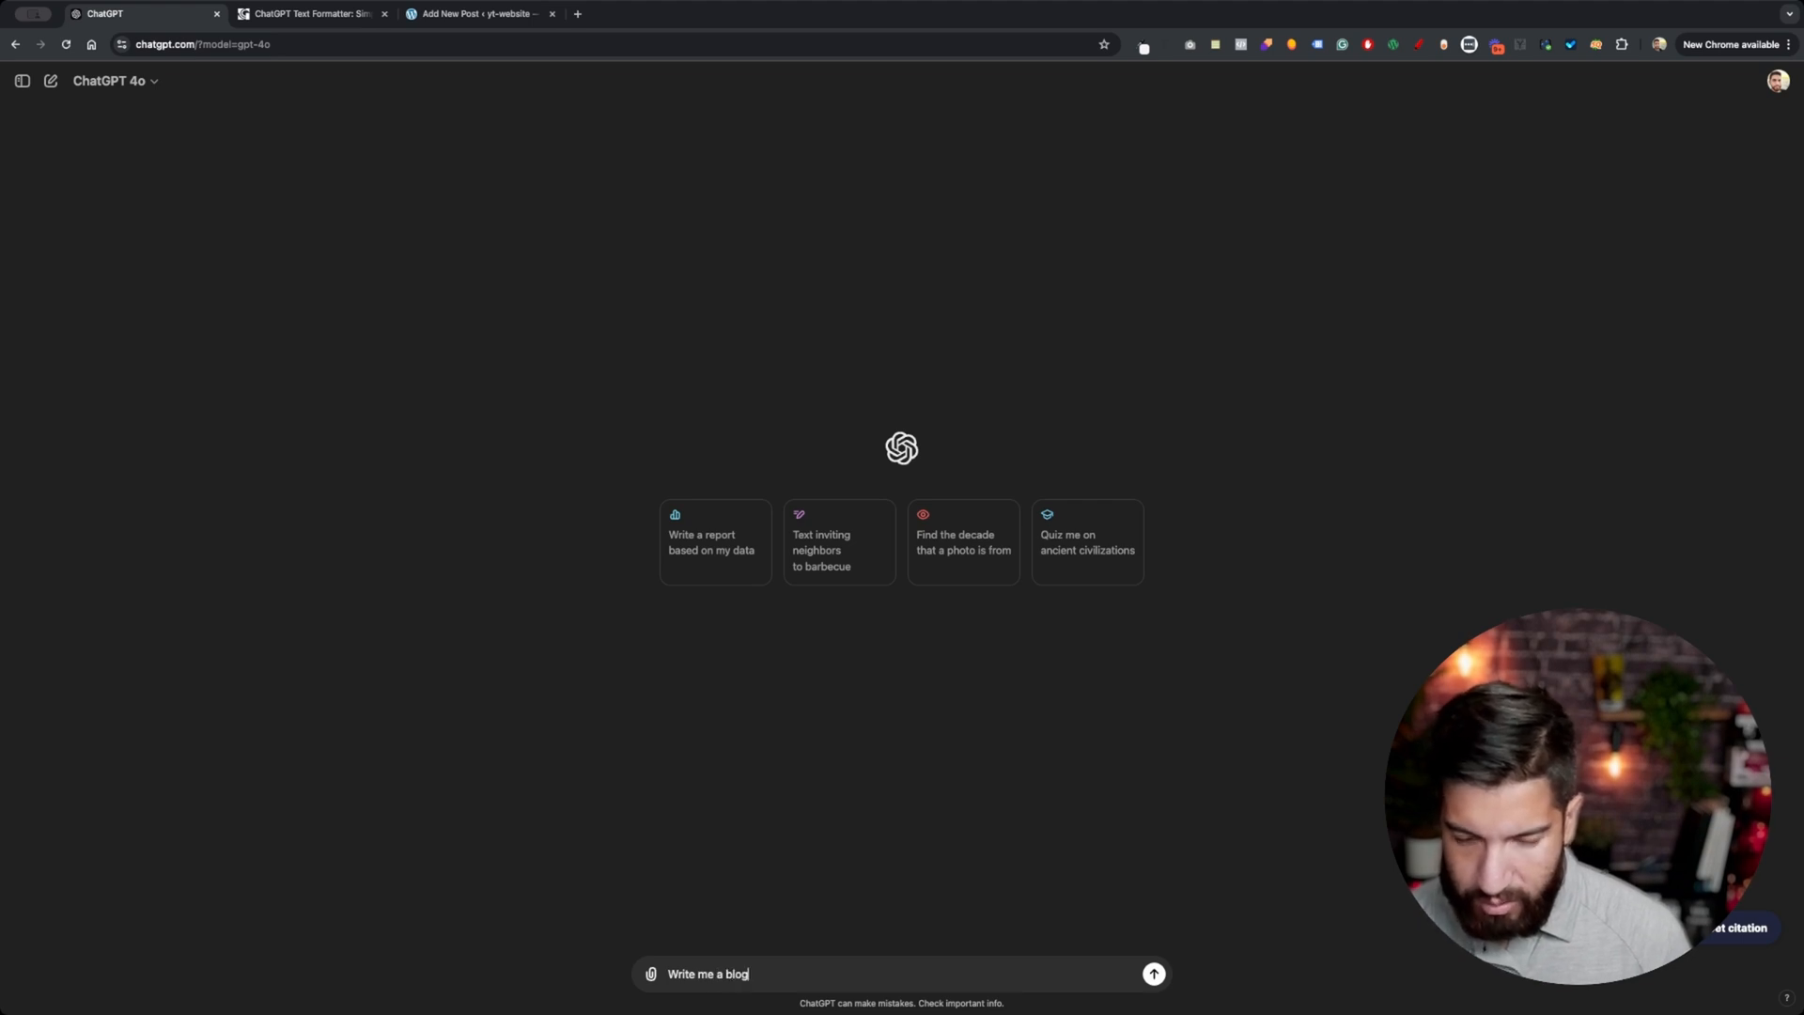
type("about")
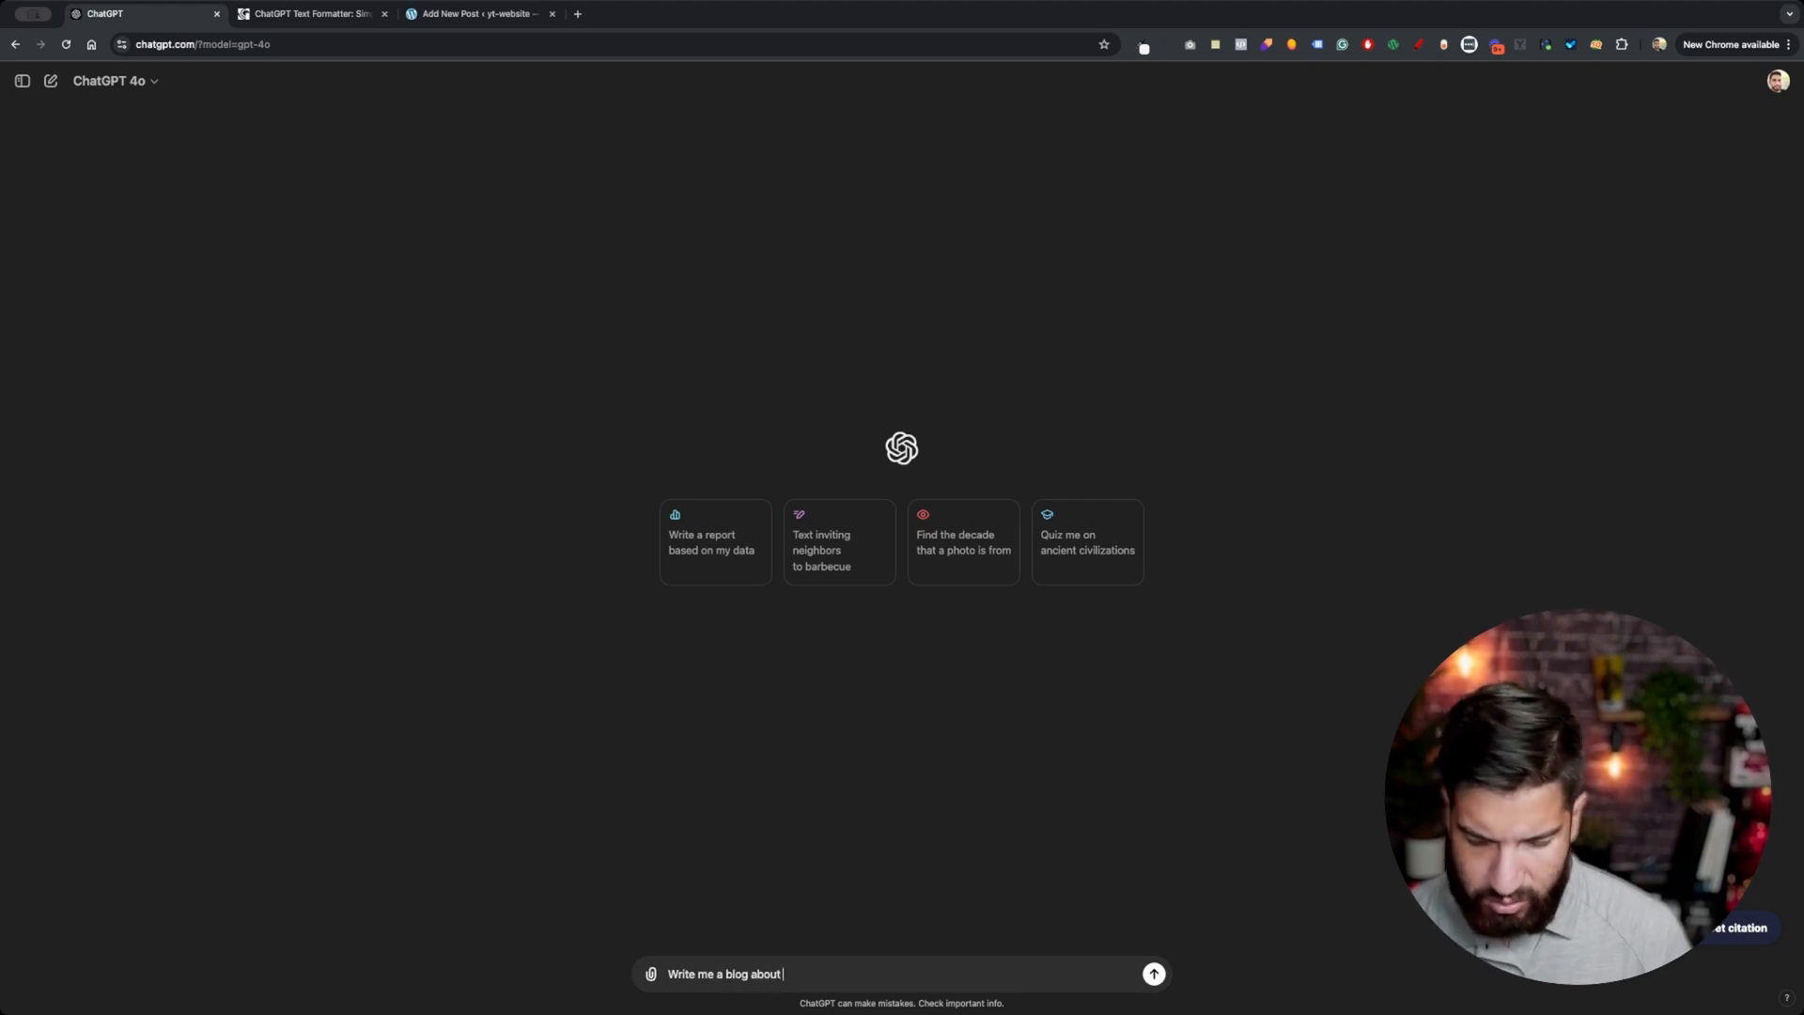
type("batman")
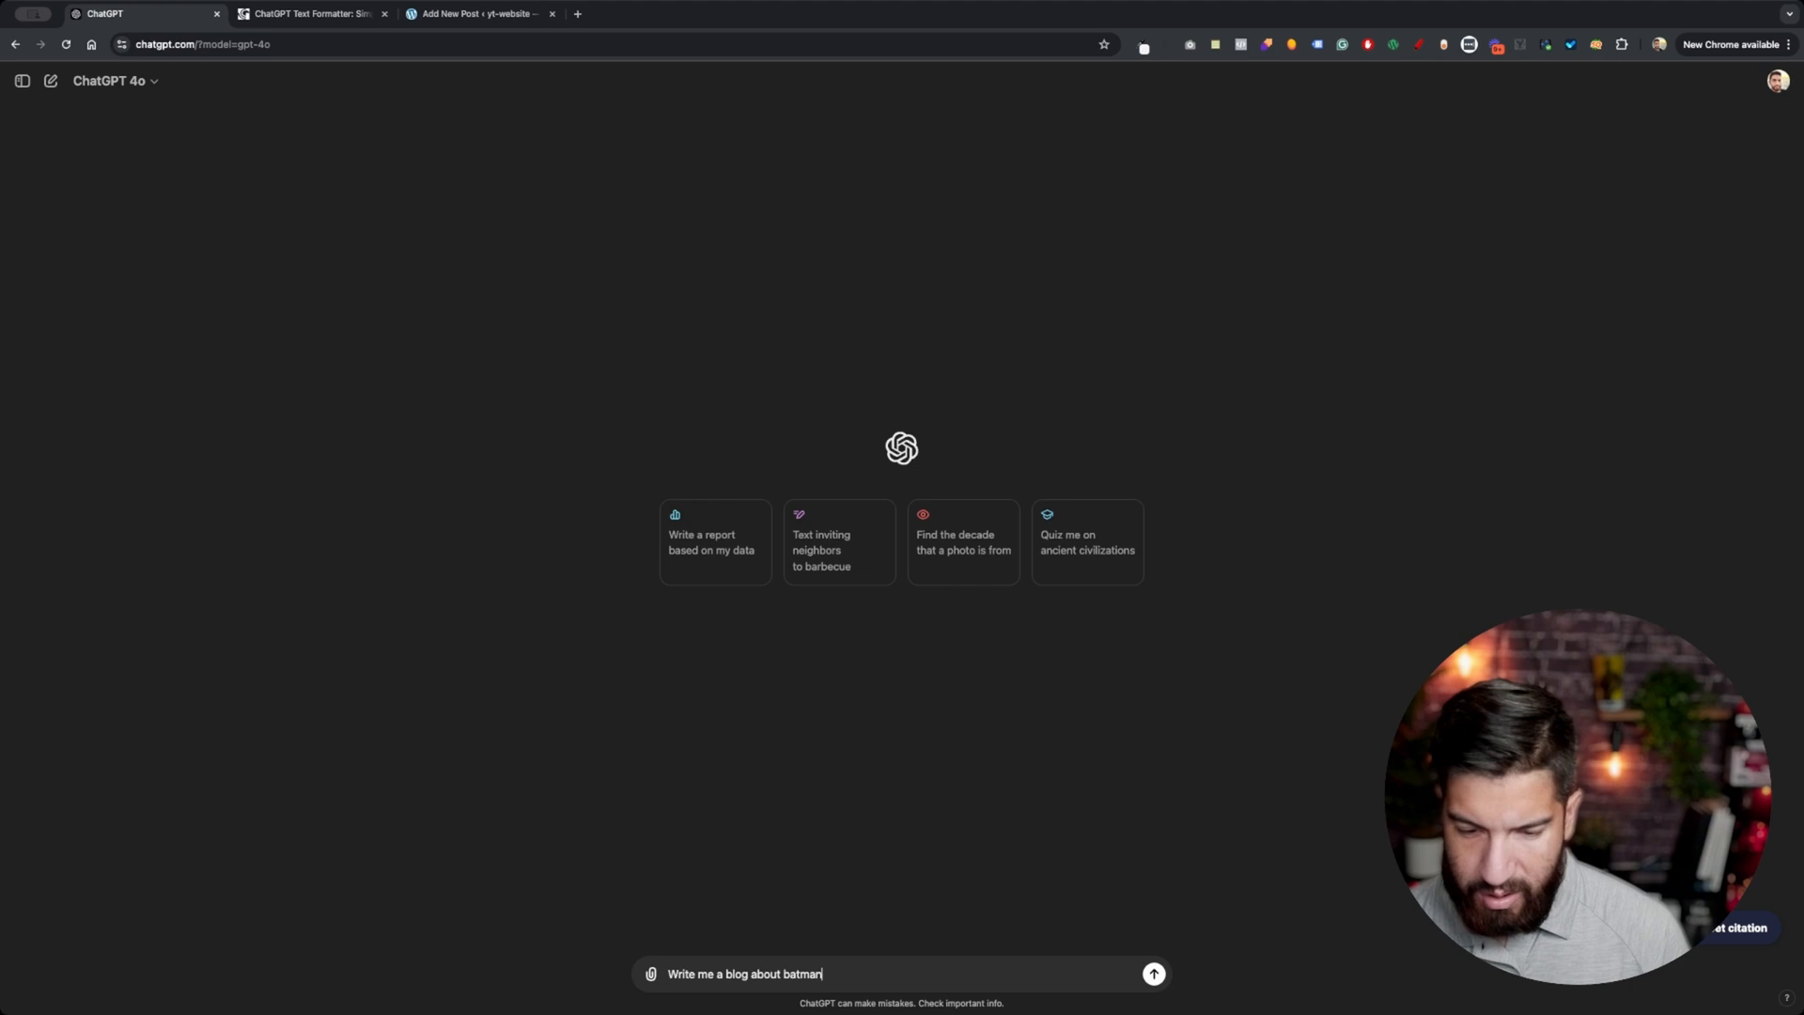
left_click(1155, 974)
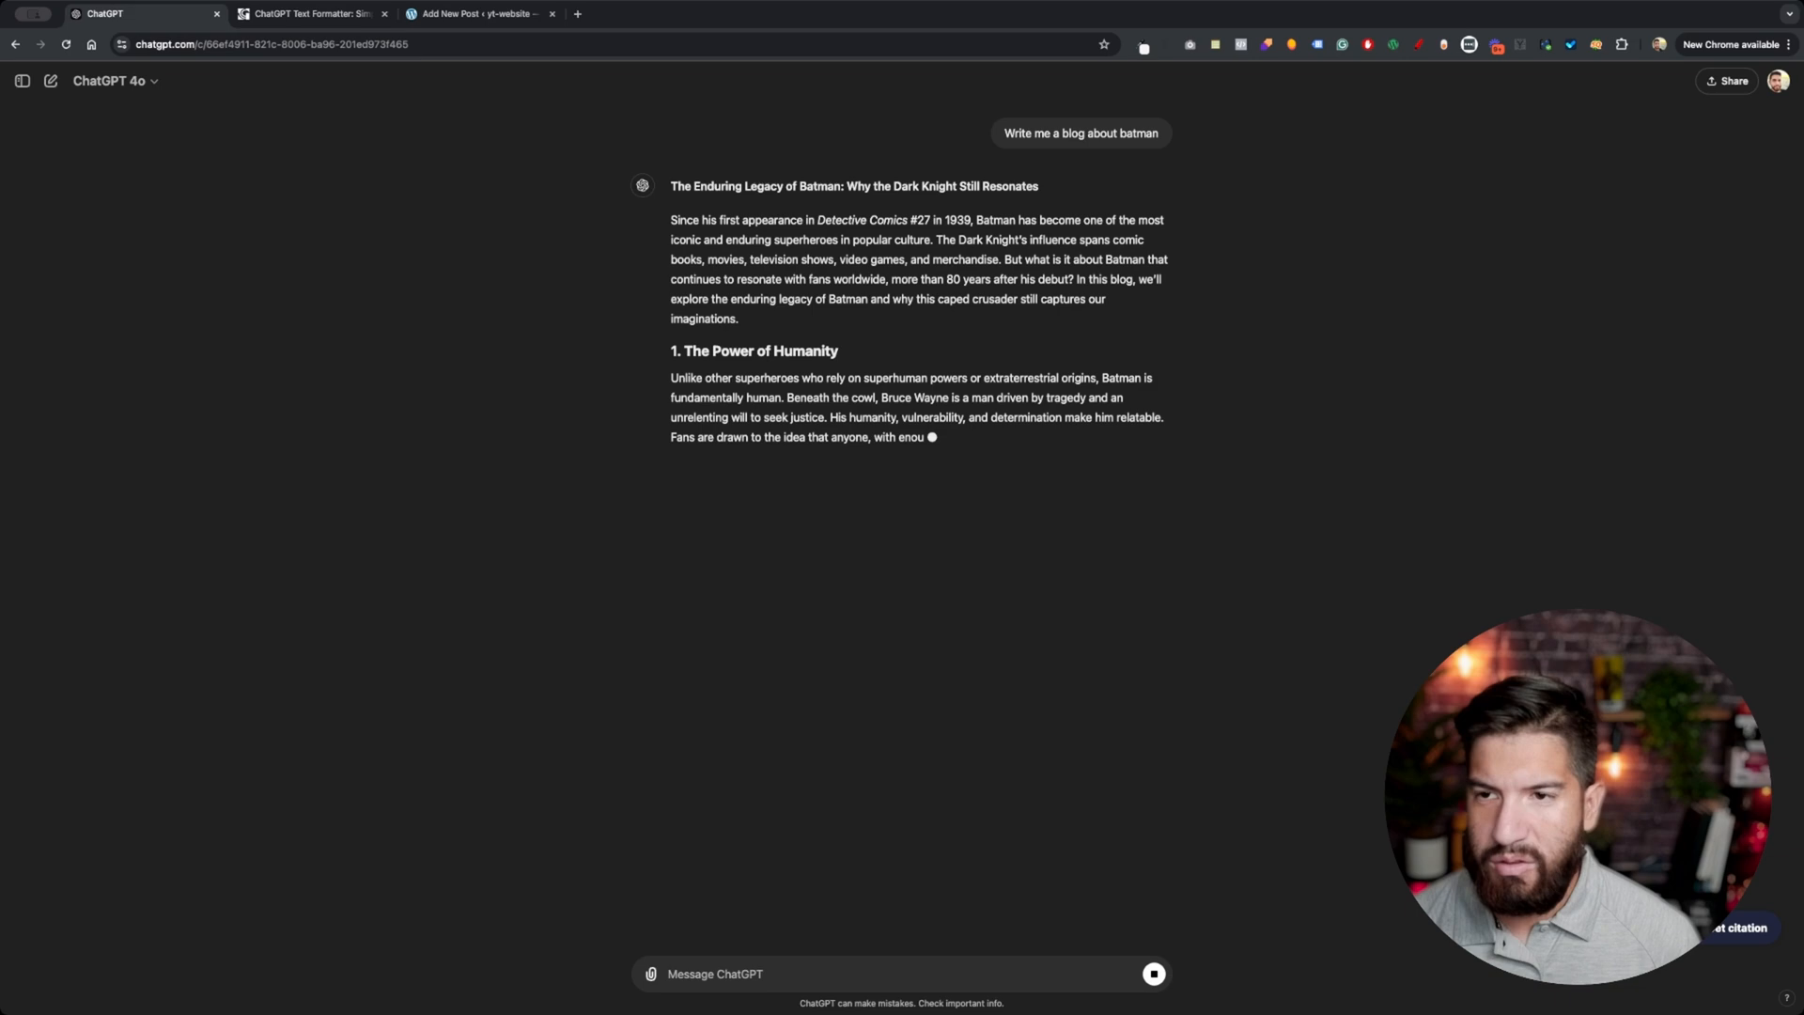
Scroll through the generated 'The Enduring Legacy of Batman' post to its conclusion.
scroll("down", 3)
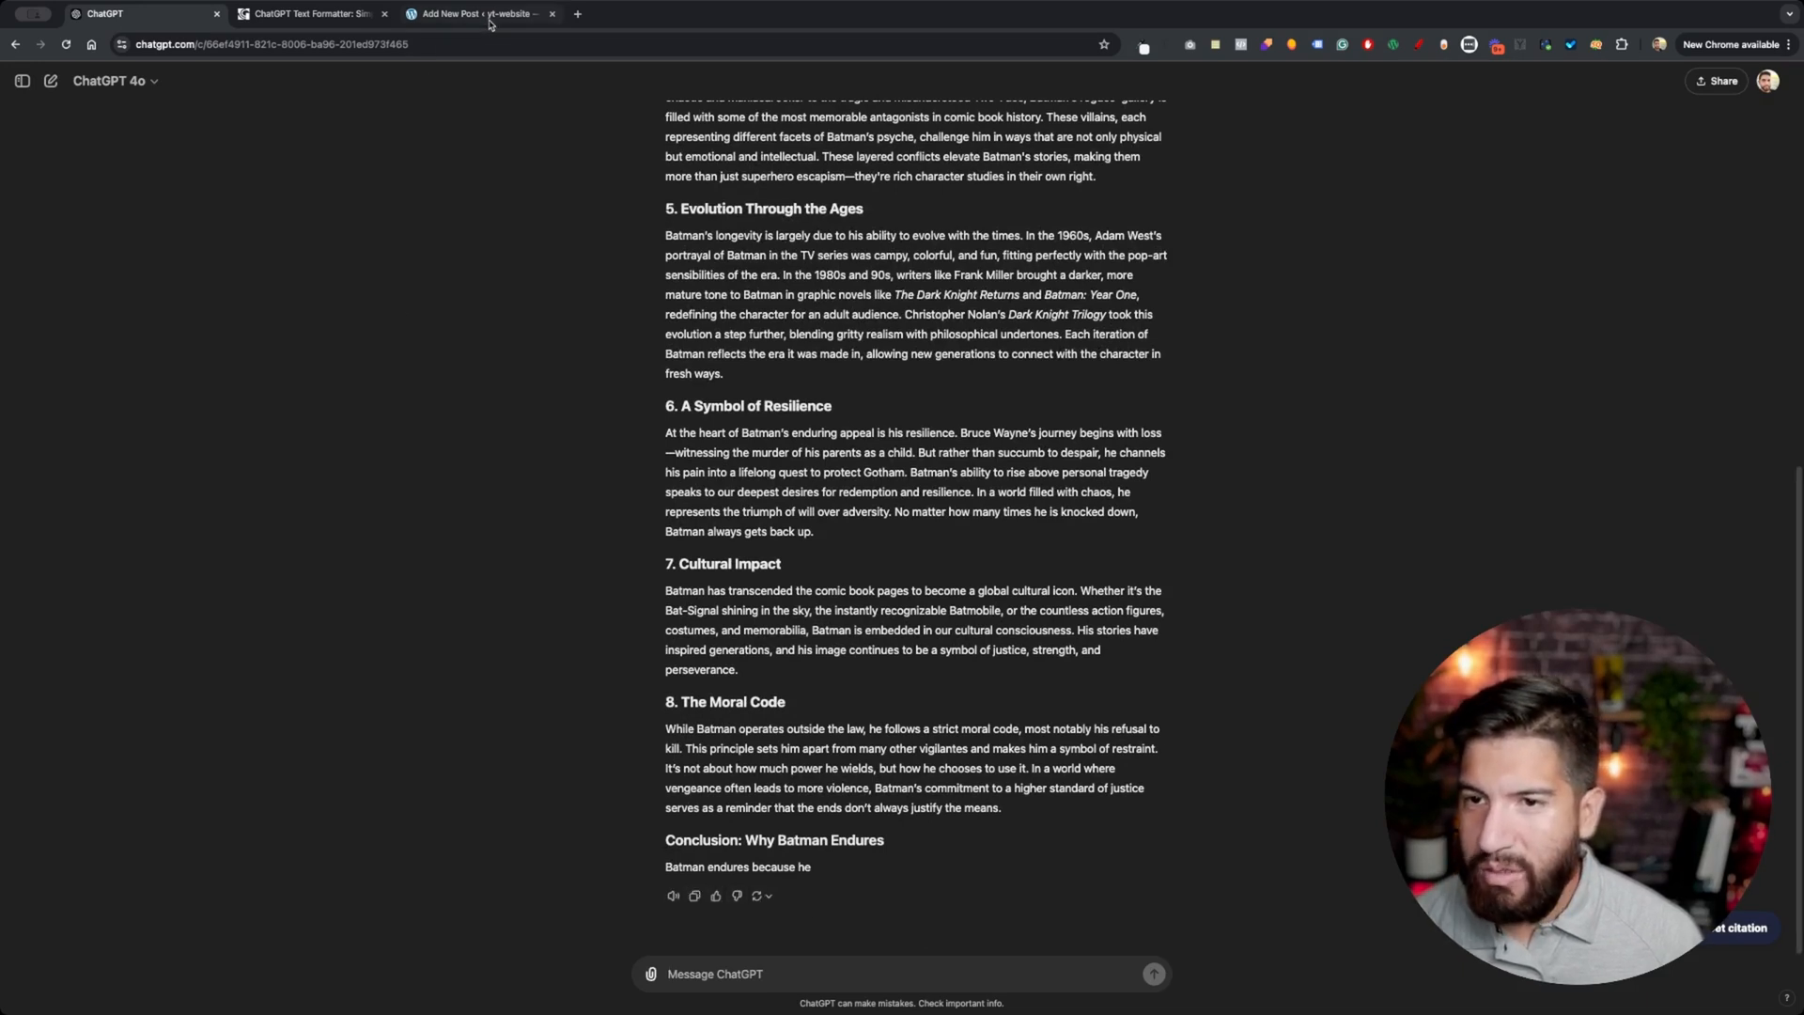
View the WordPress Test post with raw markdown, then switch to ChatGPT Text Formatter.
left_click(488, 13)
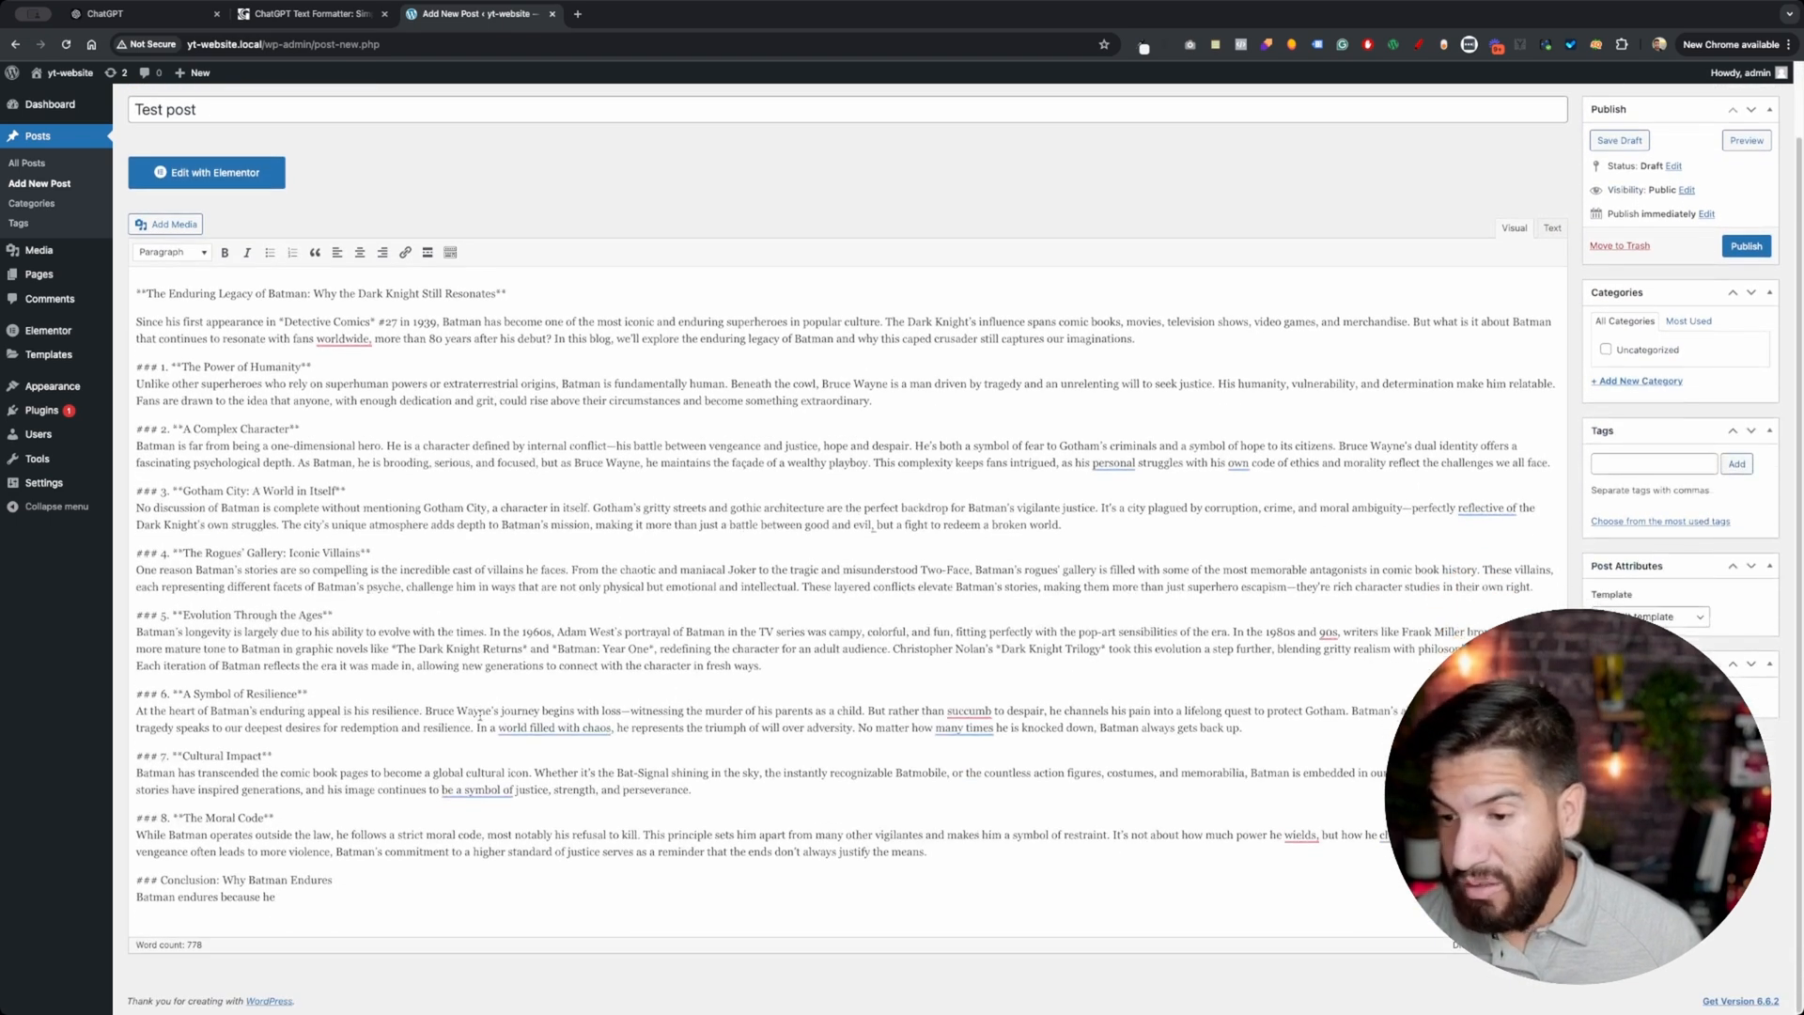
left_click(301, 13)
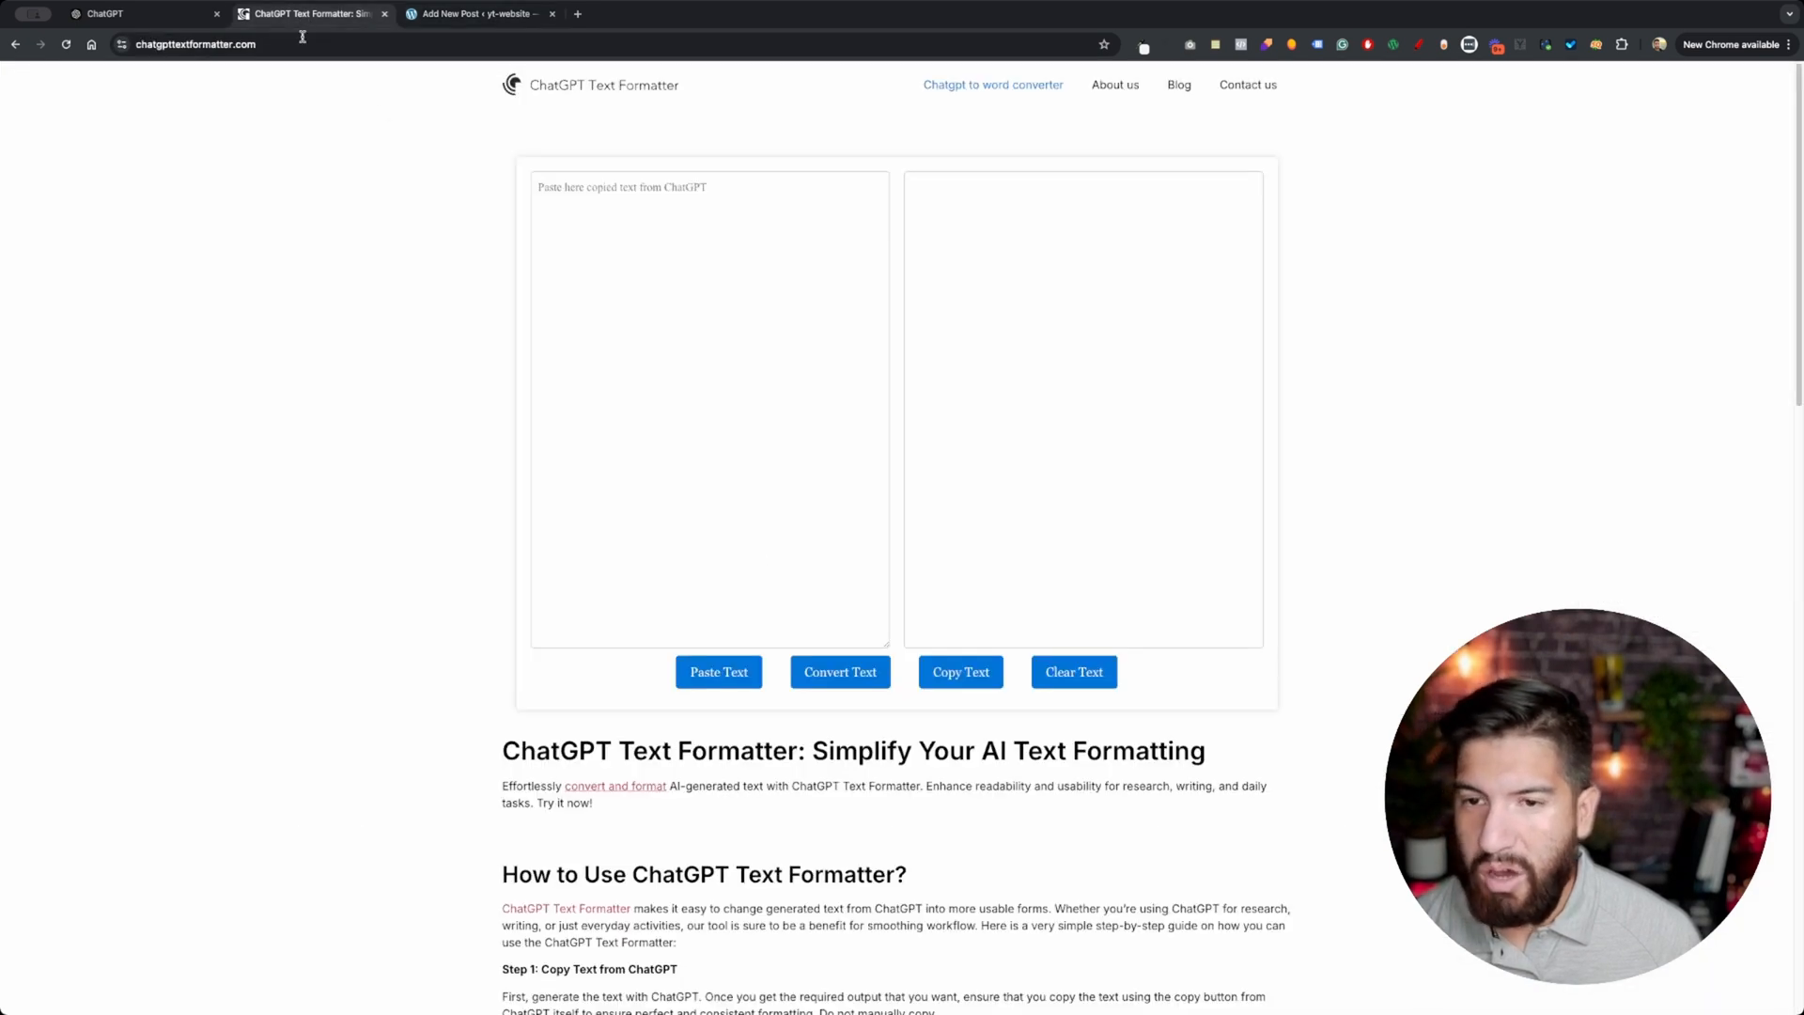
left_click(113, 14)
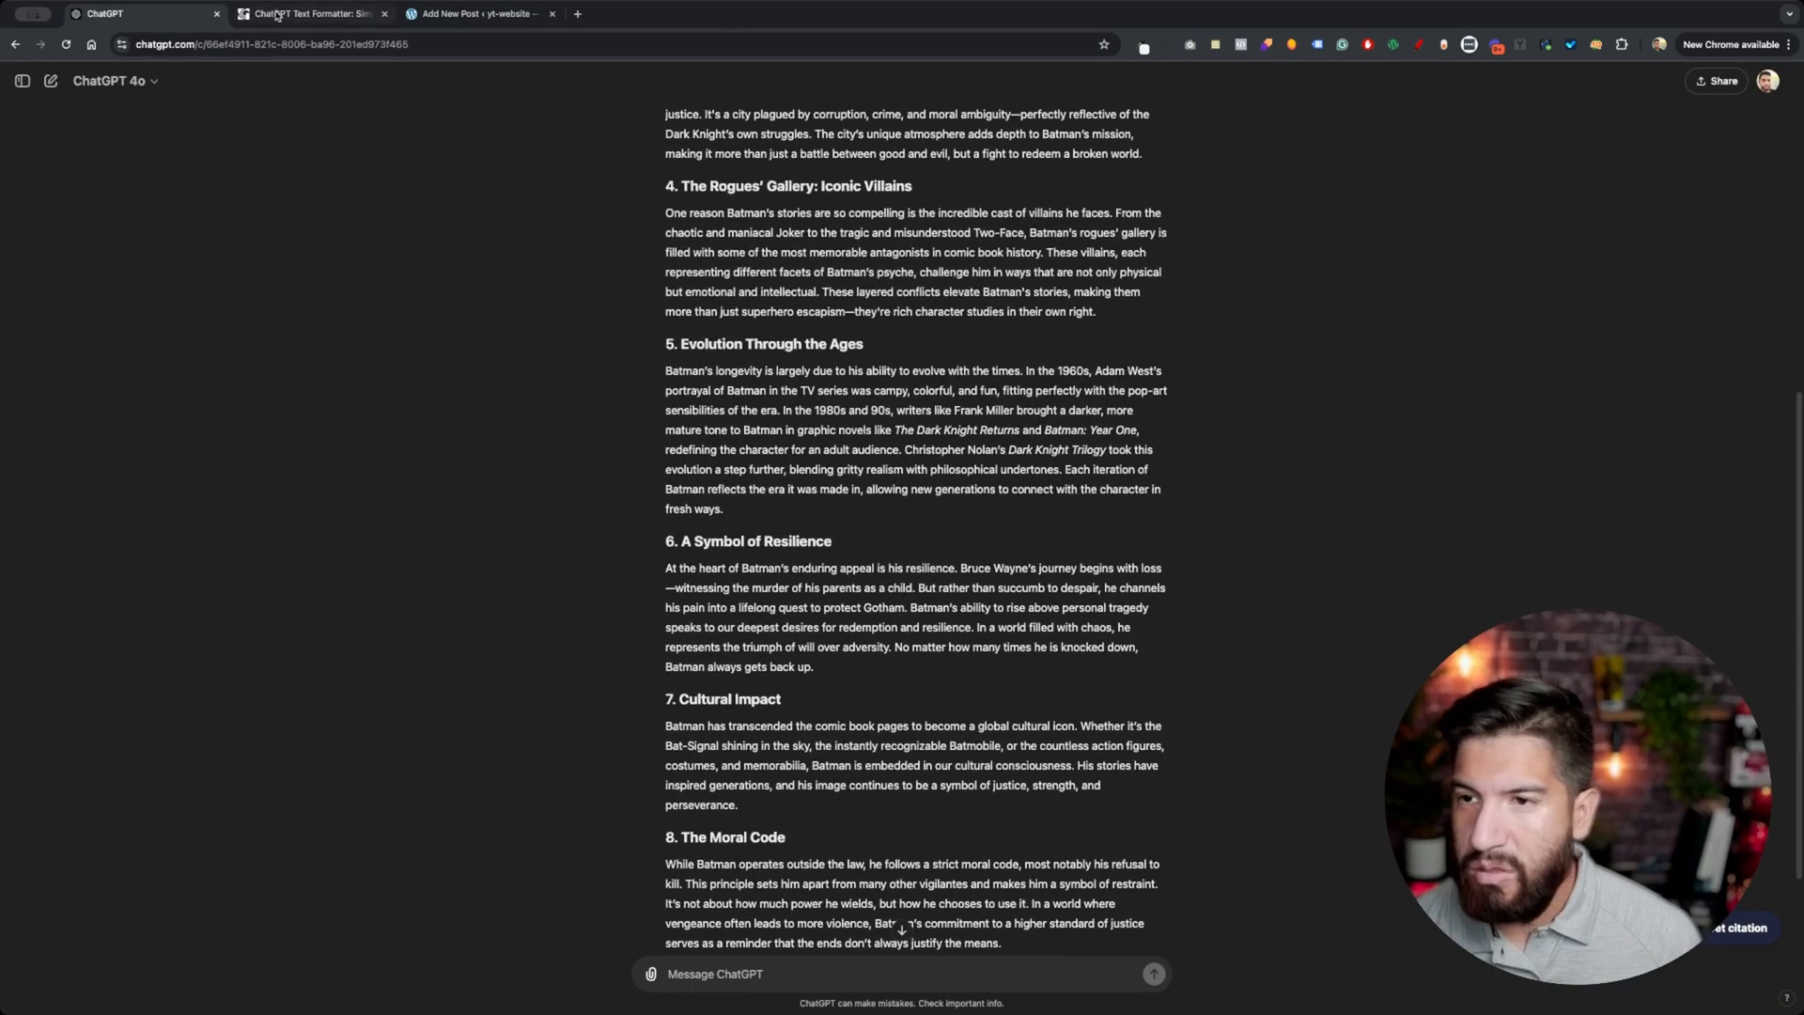
left_click(300, 13)
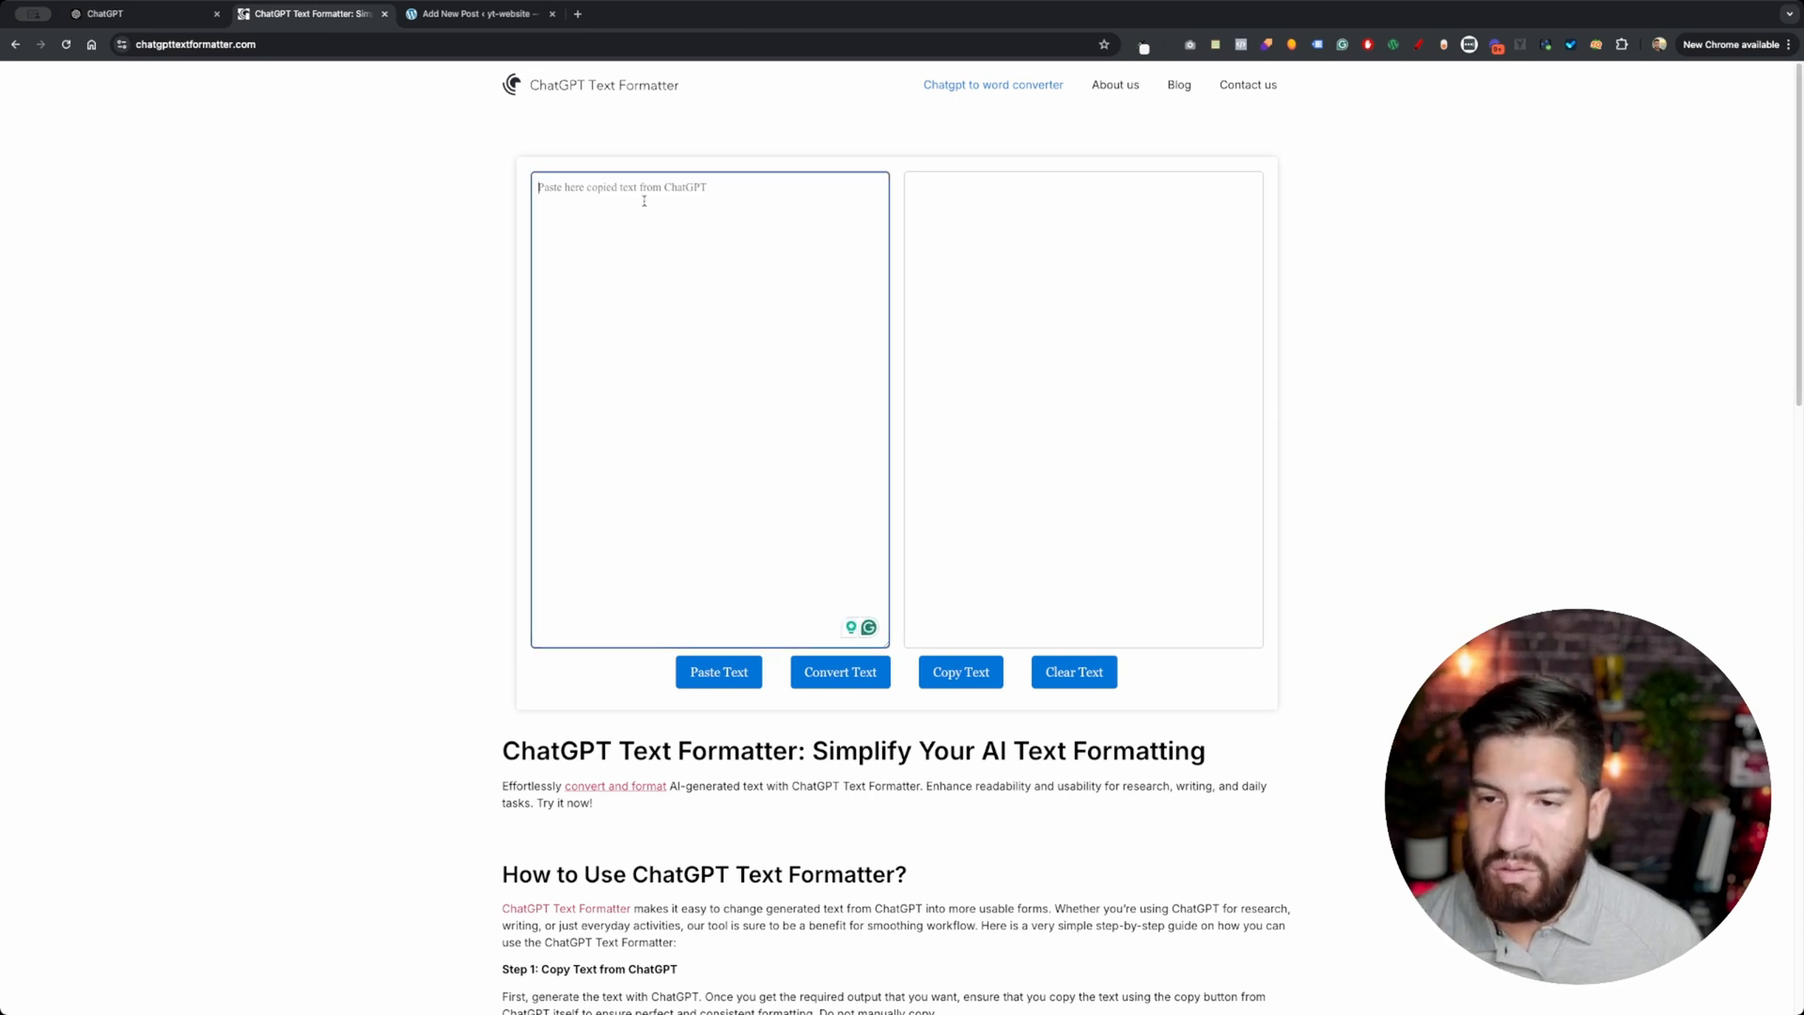
Paste, convert and copy the Batman blog in the formatter, then return to WordPress.
left_click(719, 671)
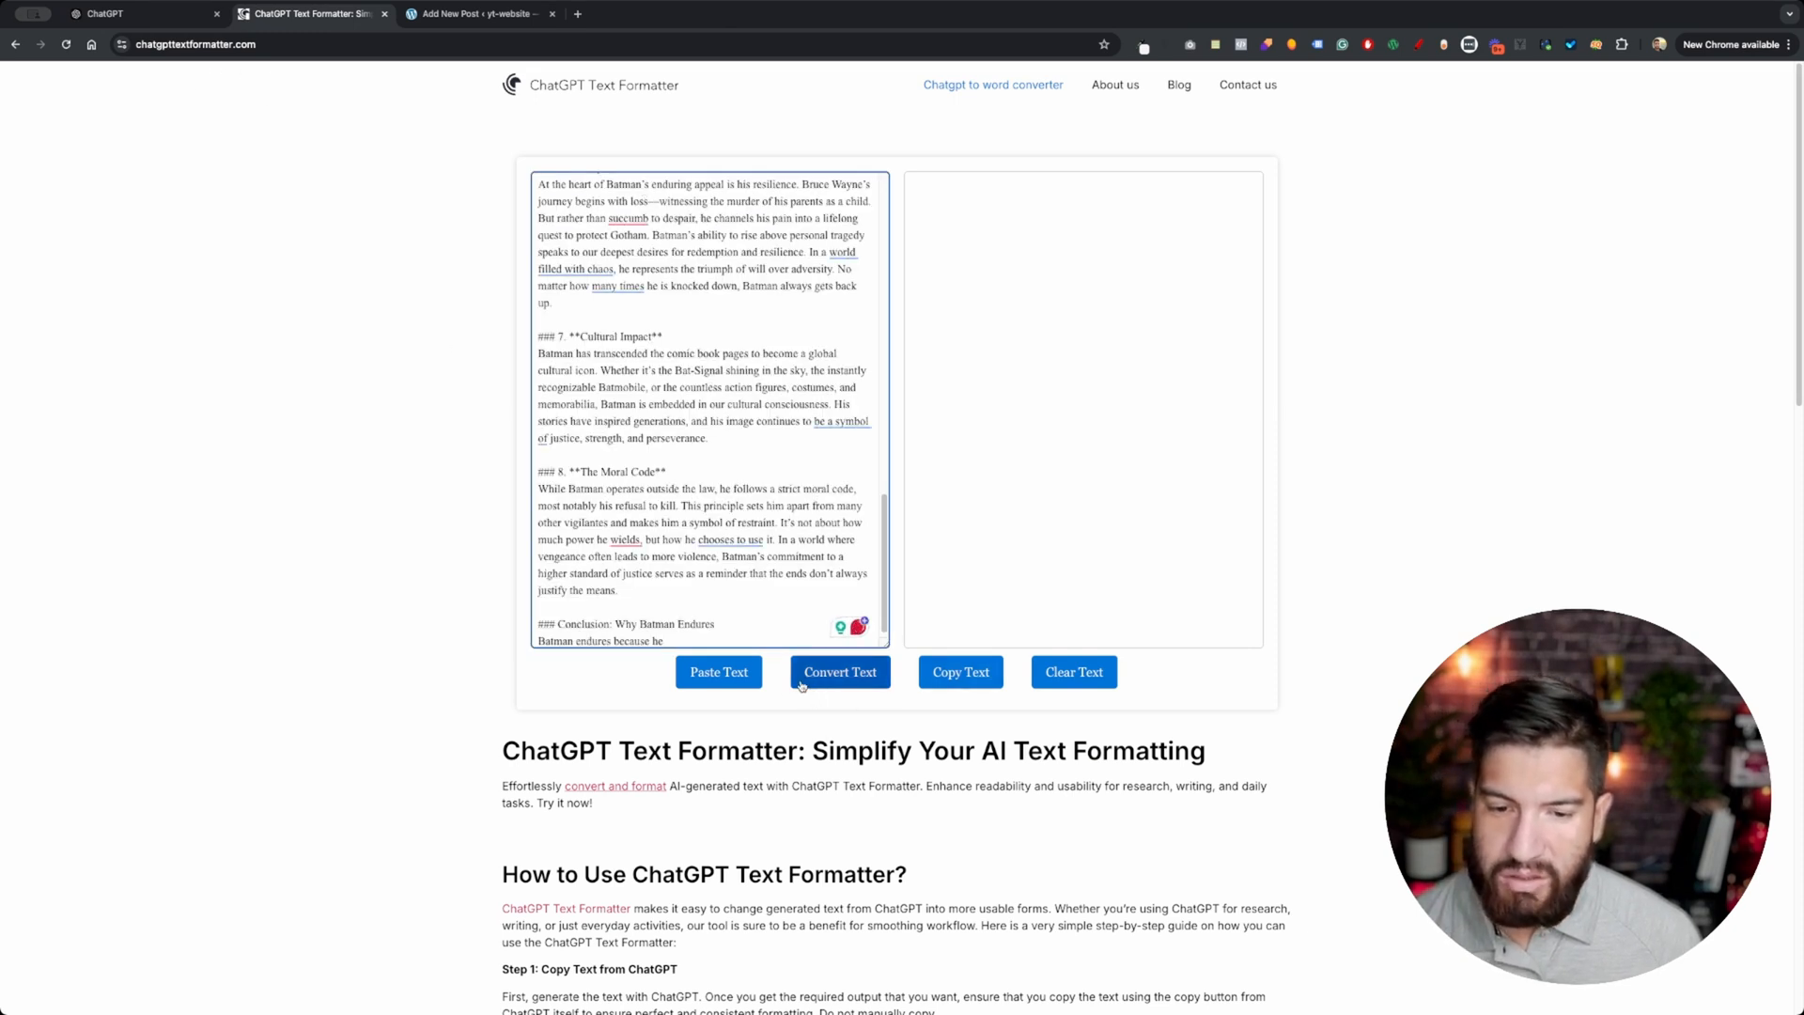
left_click(840, 672)
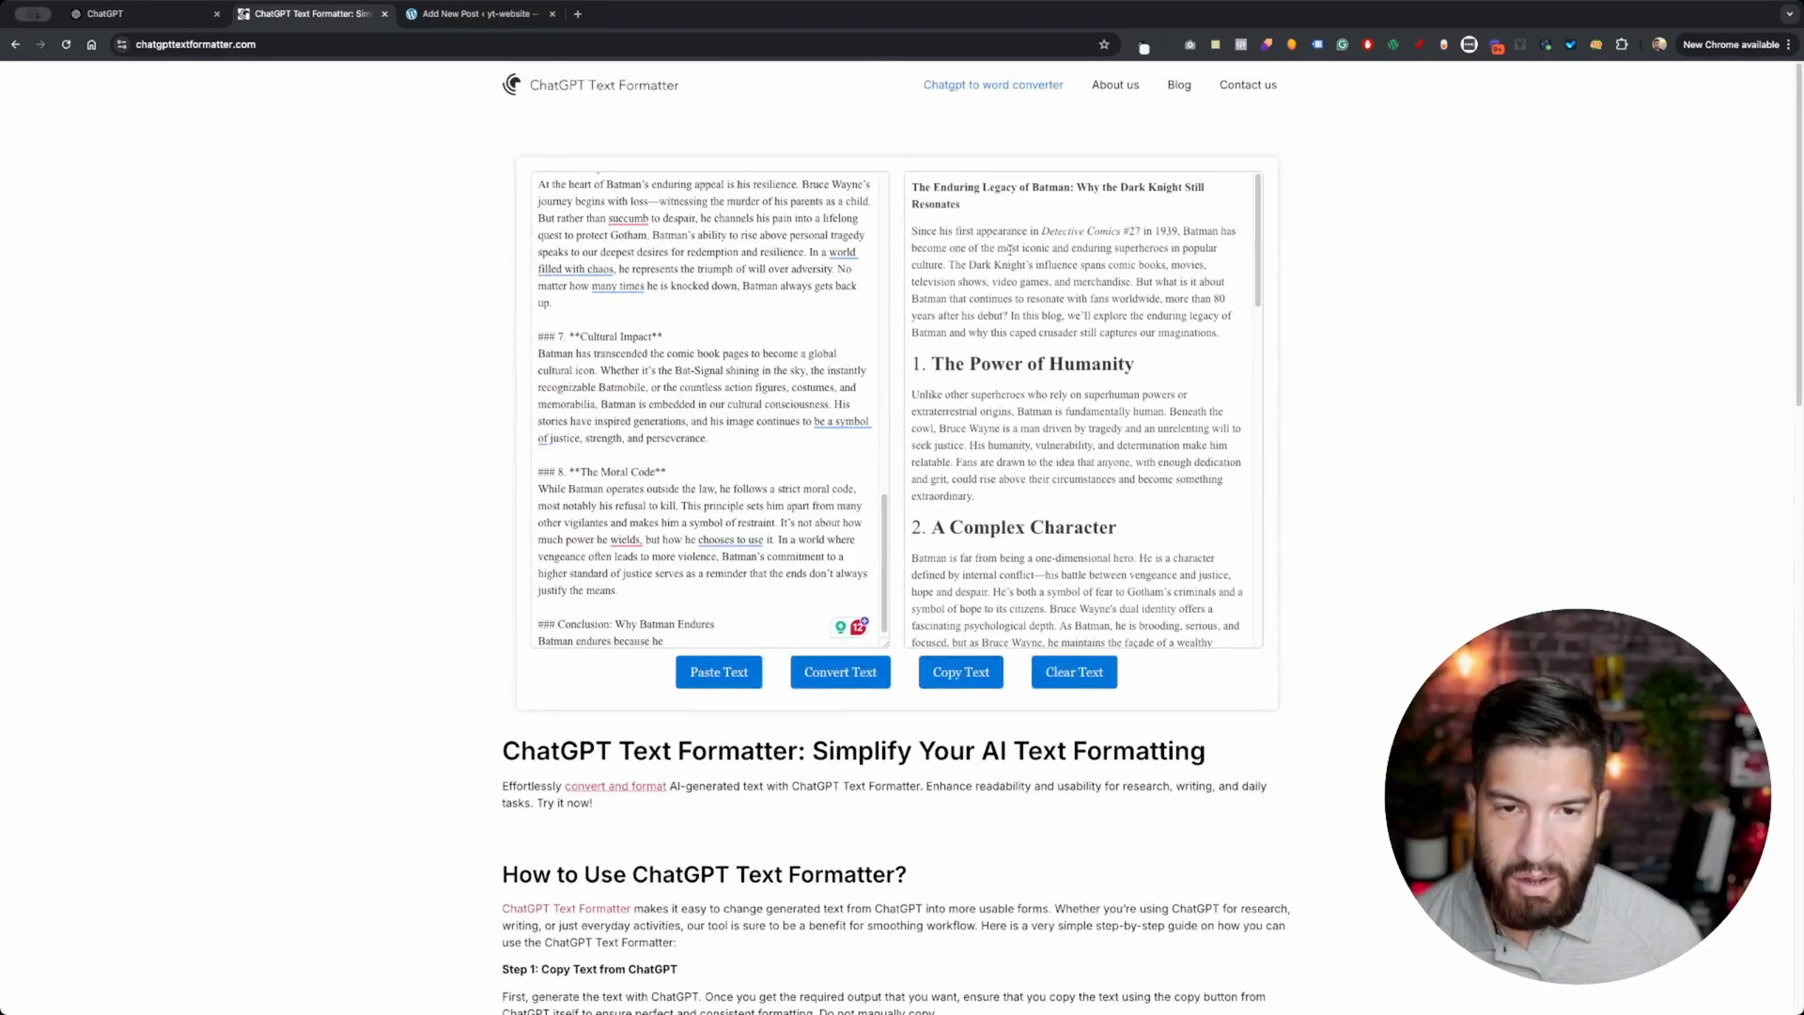
left_click(960, 672)
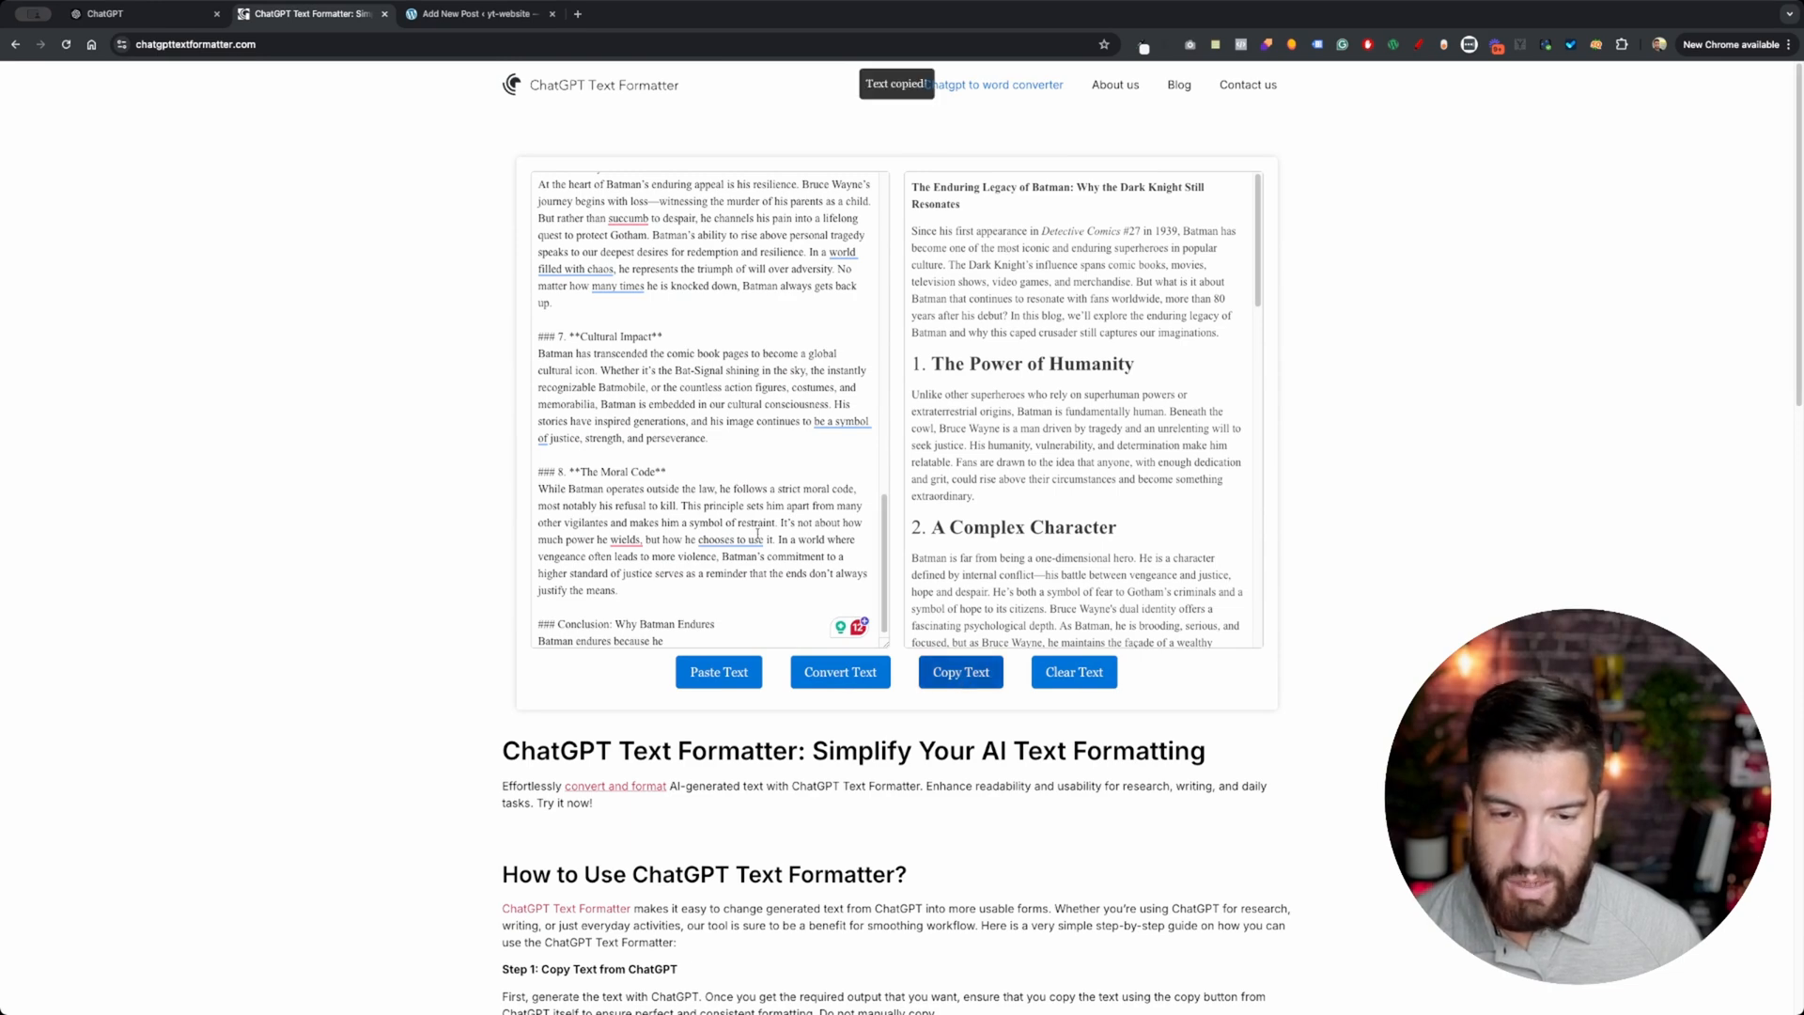
left_click(491, 14)
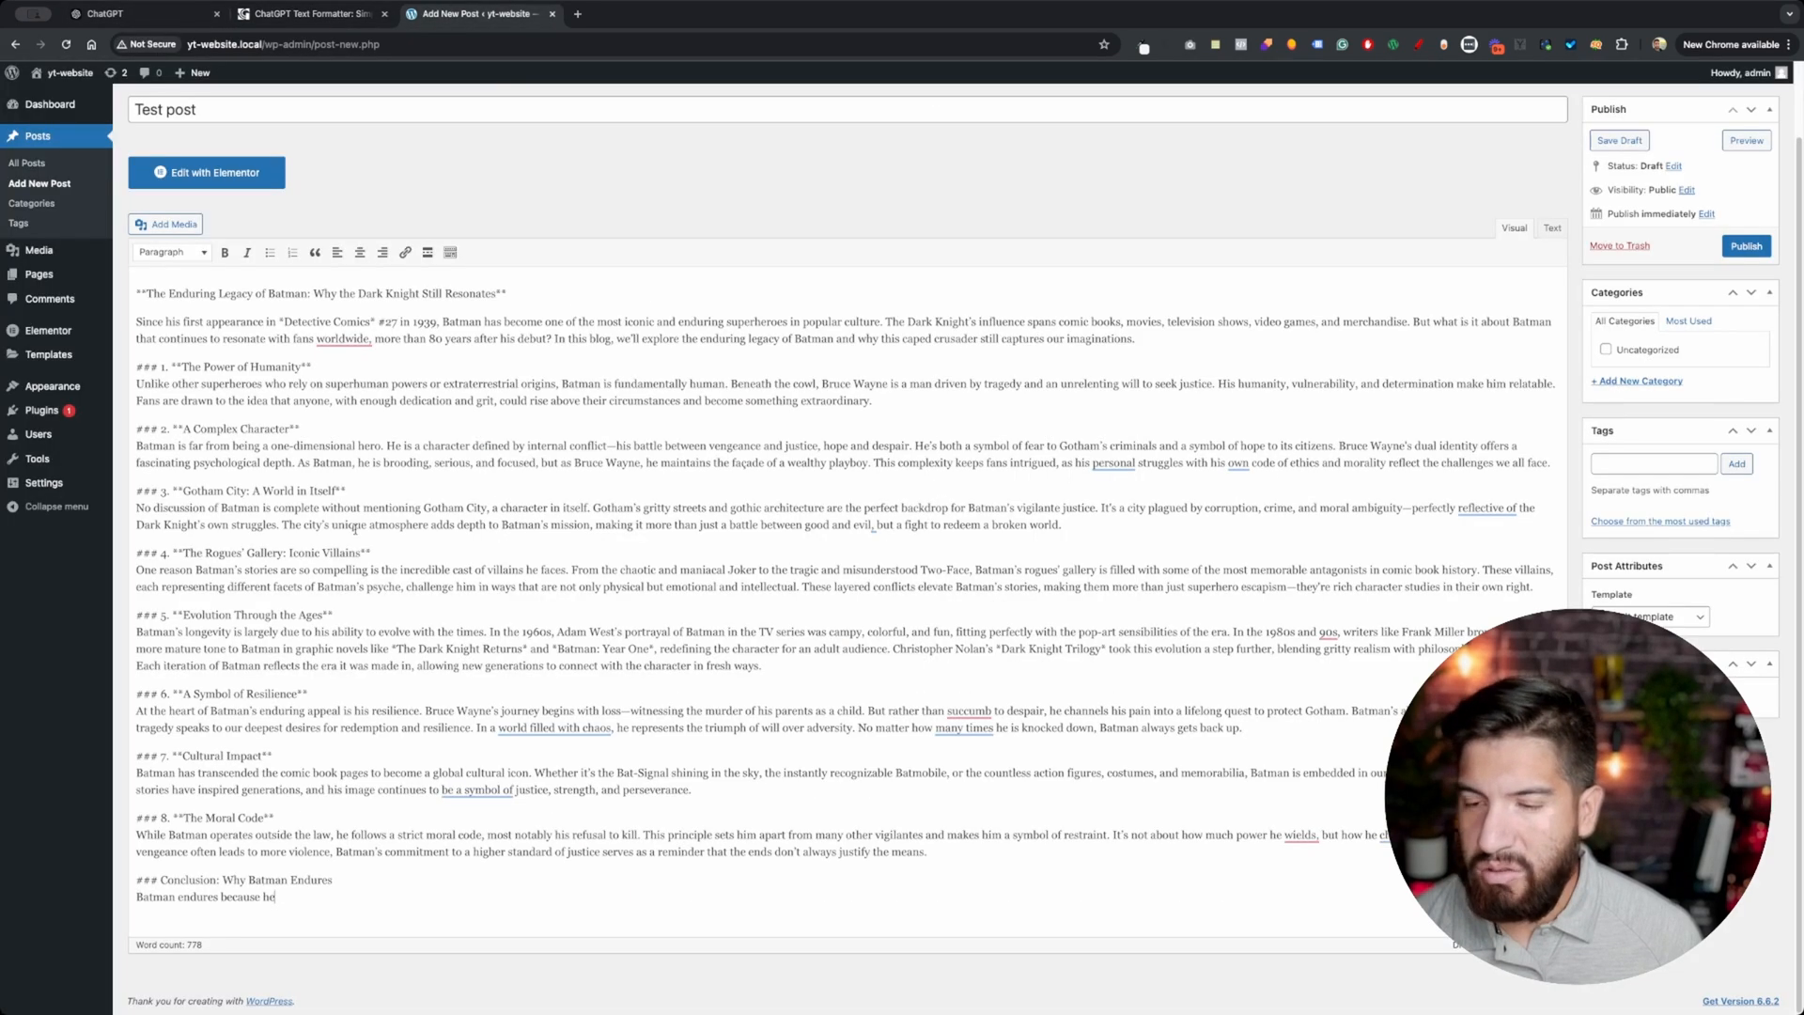